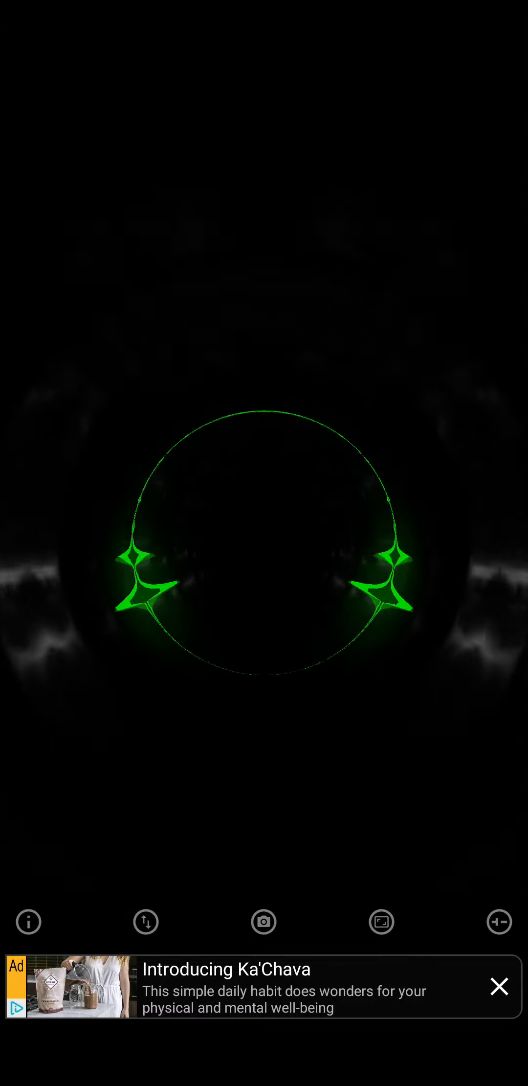
pyautogui.click(500, 999)
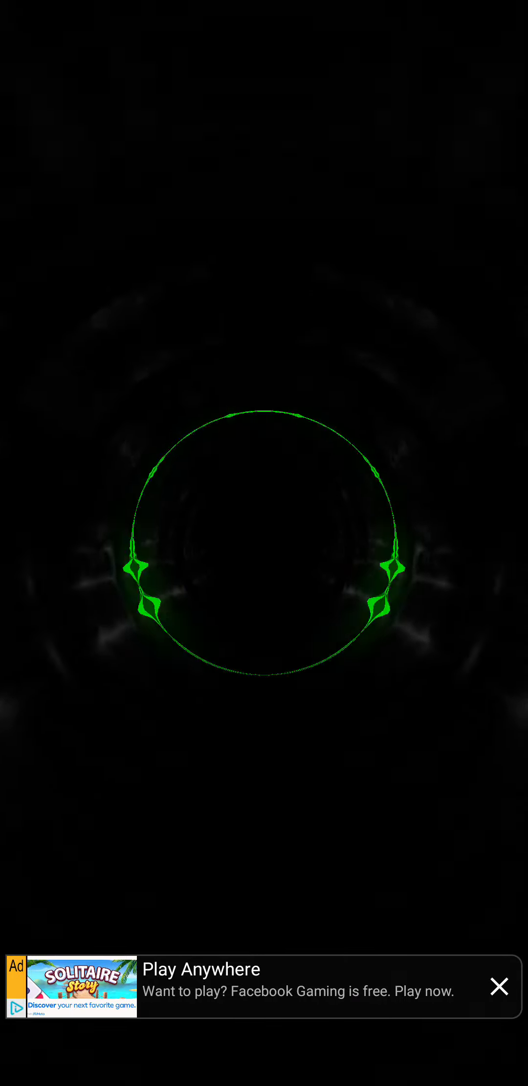
pyautogui.click(499, 987)
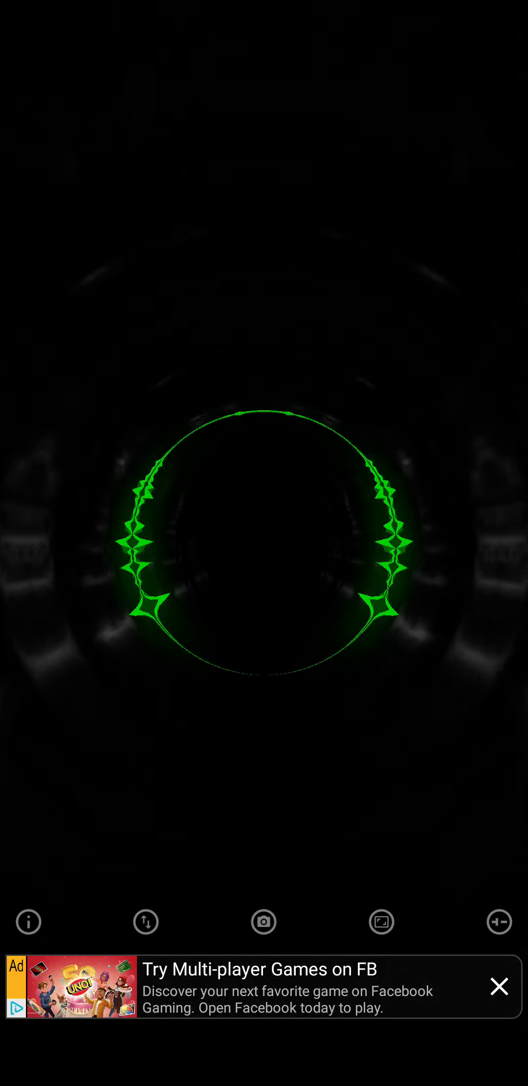
pyautogui.click(499, 988)
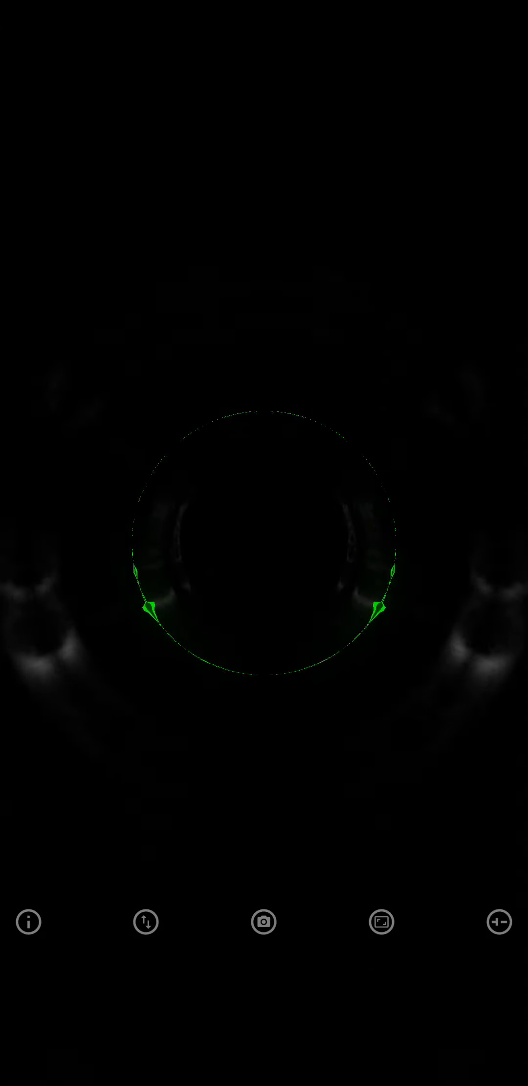